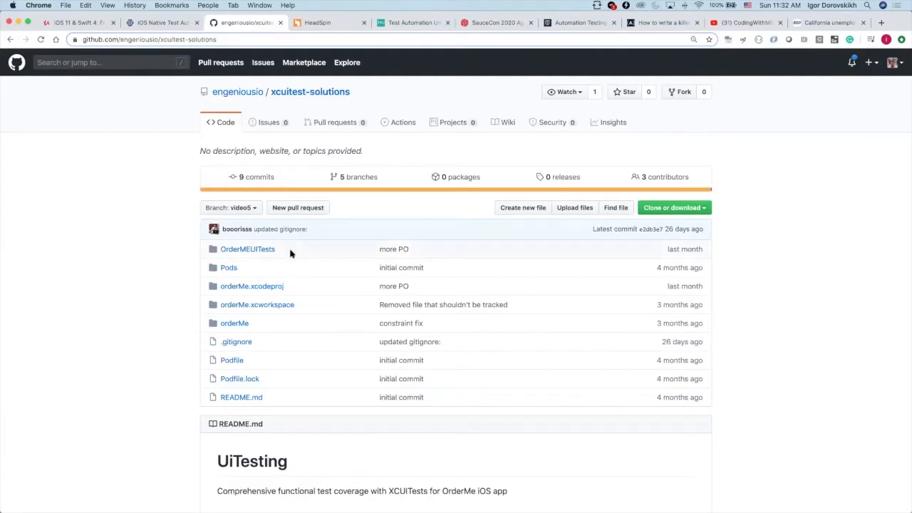
# - Switch to the CodingWithMitch YouTube tab and scroll to the UI Testing for Beginners Espresso playlist
pyautogui.scroll(-3)
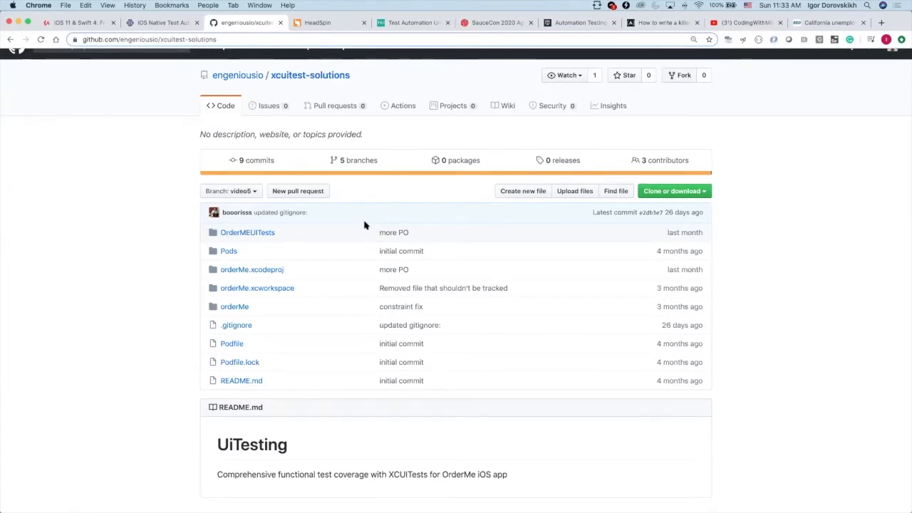
pyautogui.moveTo(469, 132)
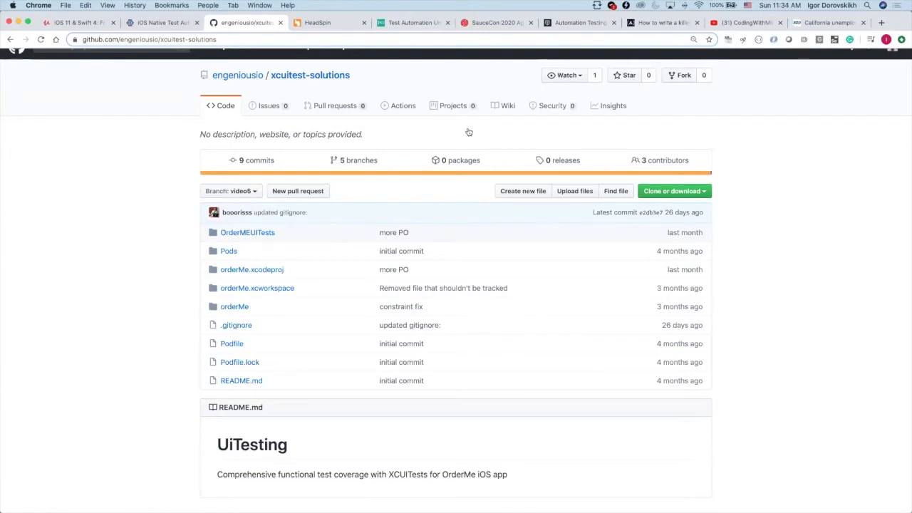
pyautogui.moveTo(753, 40)
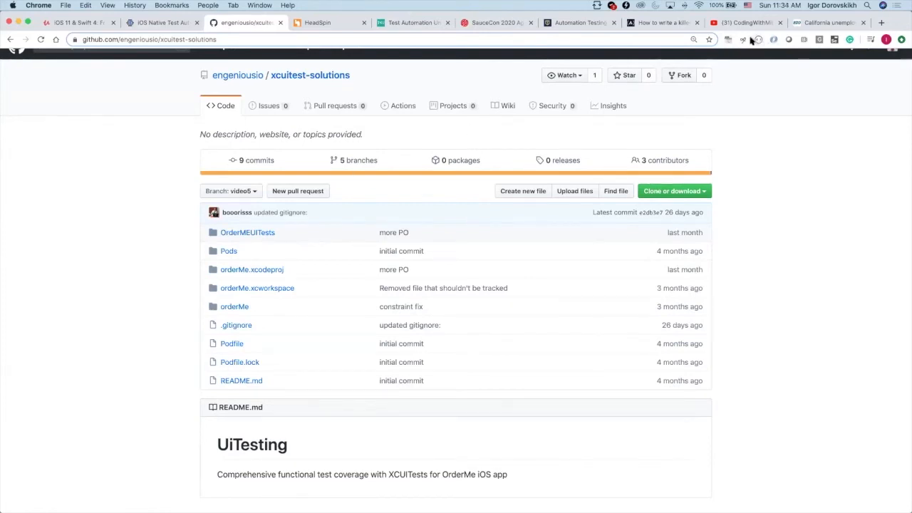
pyautogui.click(745, 22)
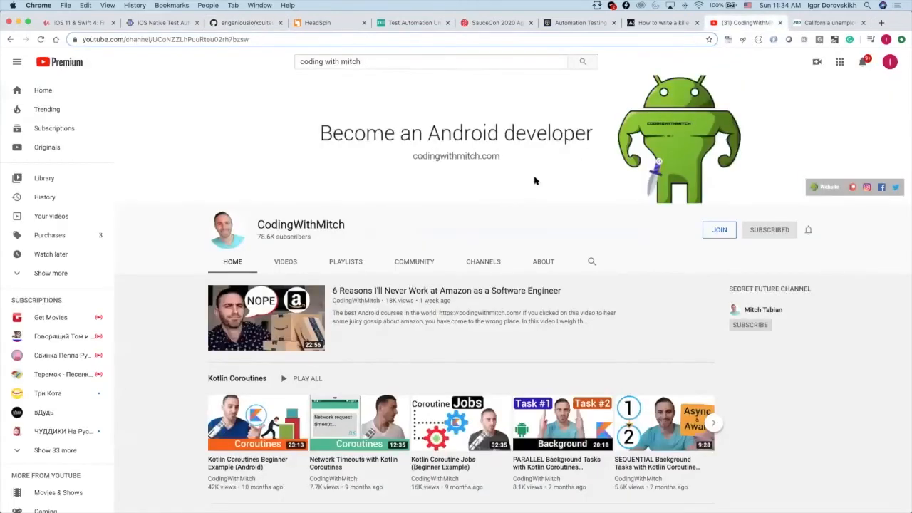
pyautogui.scroll(-3)
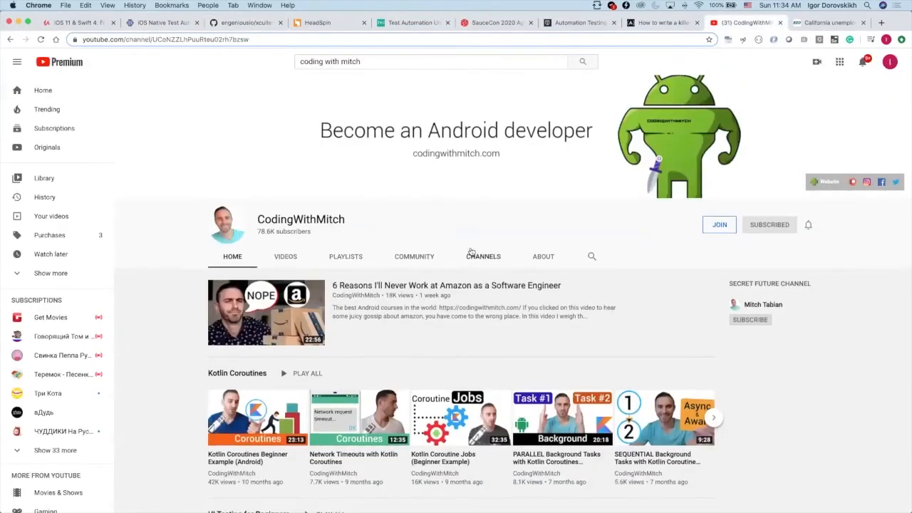
pyautogui.scroll(-3)
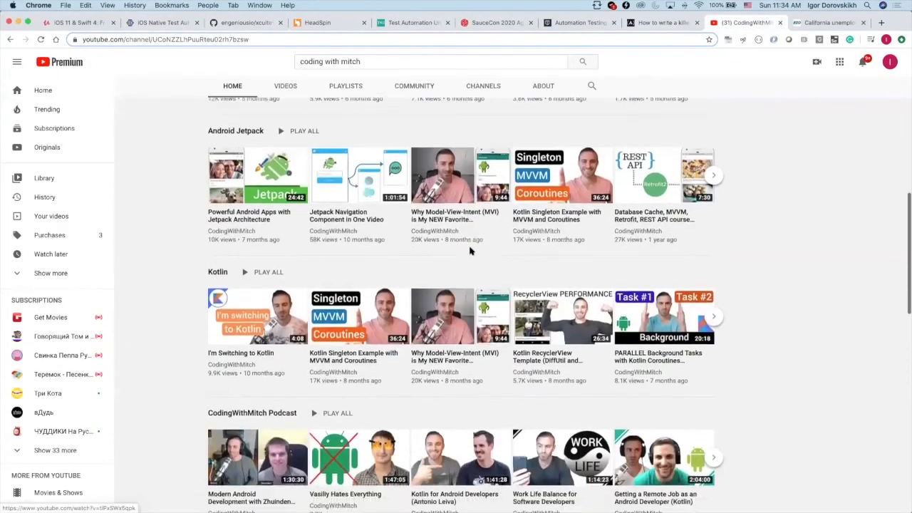
pyautogui.scroll(3)
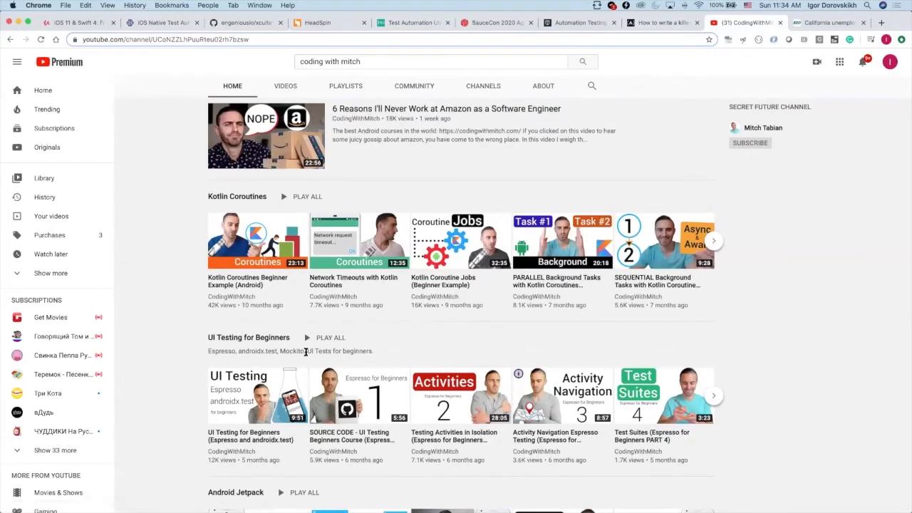
pyautogui.moveTo(396, 318)
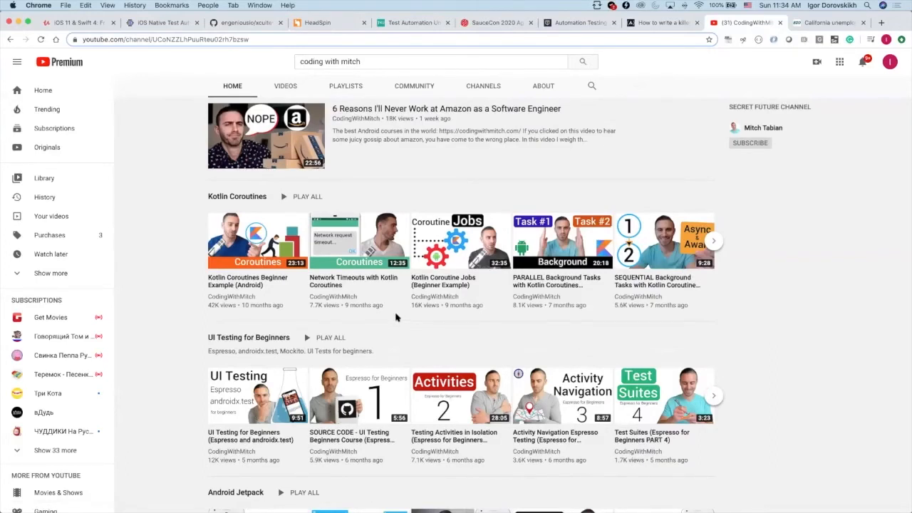
pyautogui.moveTo(357, 323)
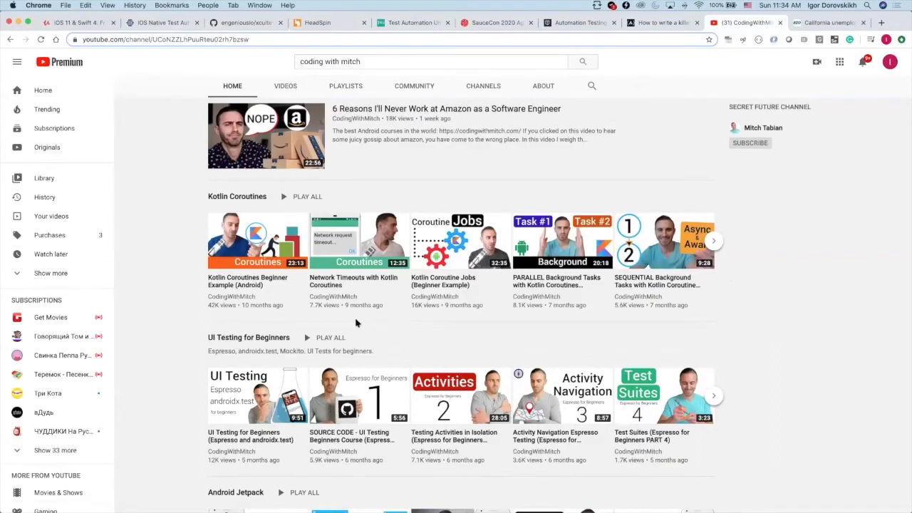
pyautogui.scroll(-3)
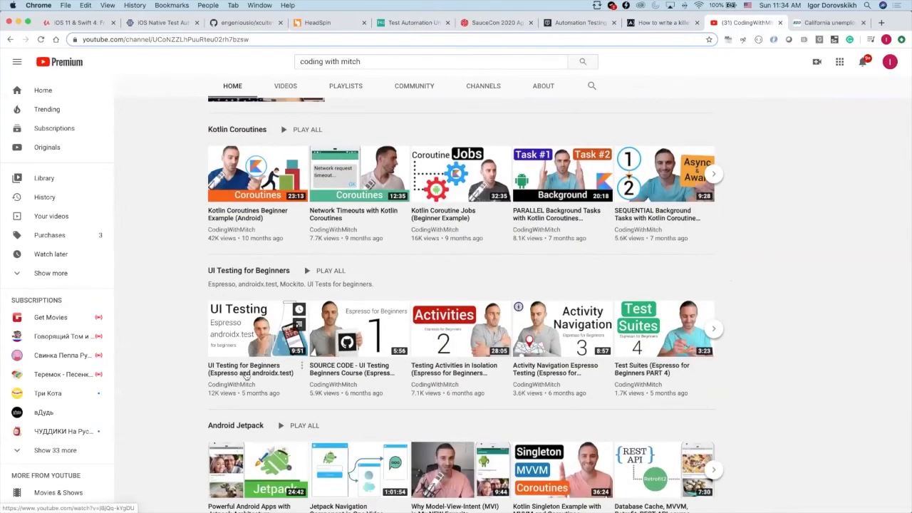
pyautogui.scroll(-3)
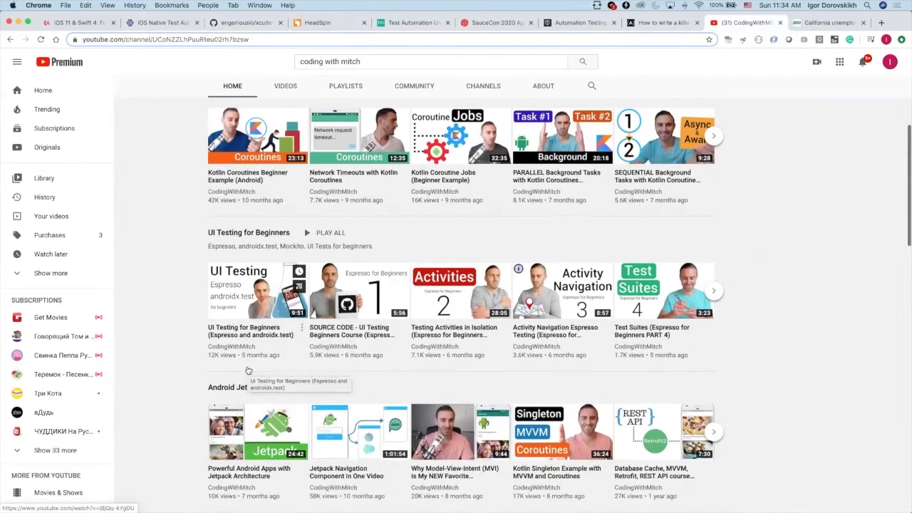
pyautogui.scroll(-3)
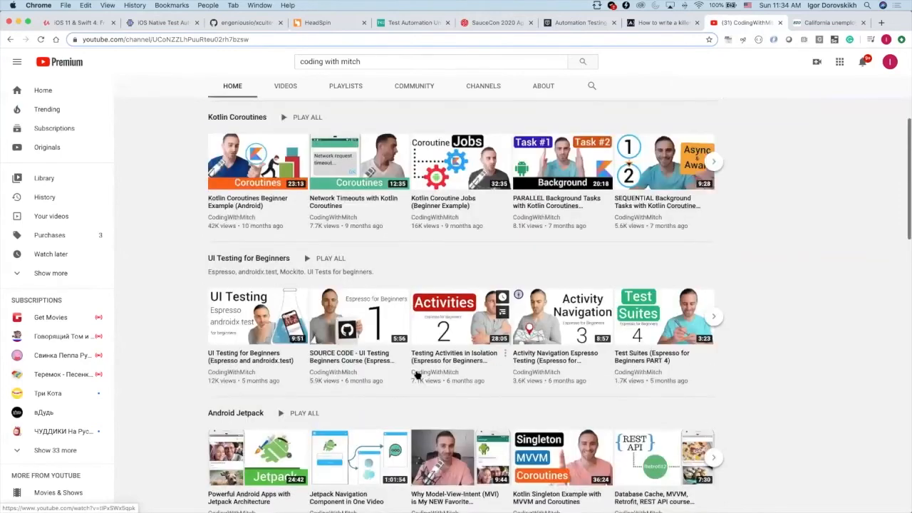